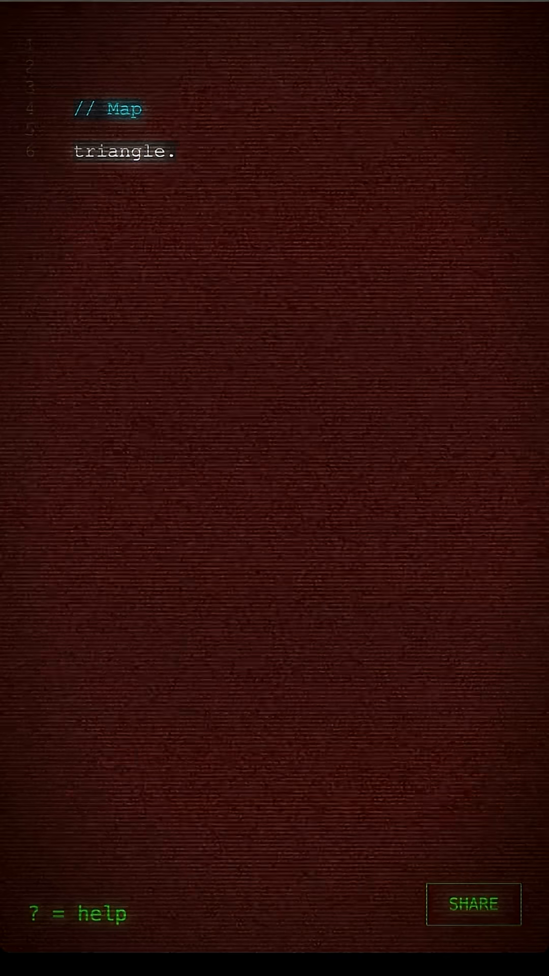
# - Draw the triangle and wrap it in map(square) to begin mapping it onto a shape
pyautogui.write('.draw()')
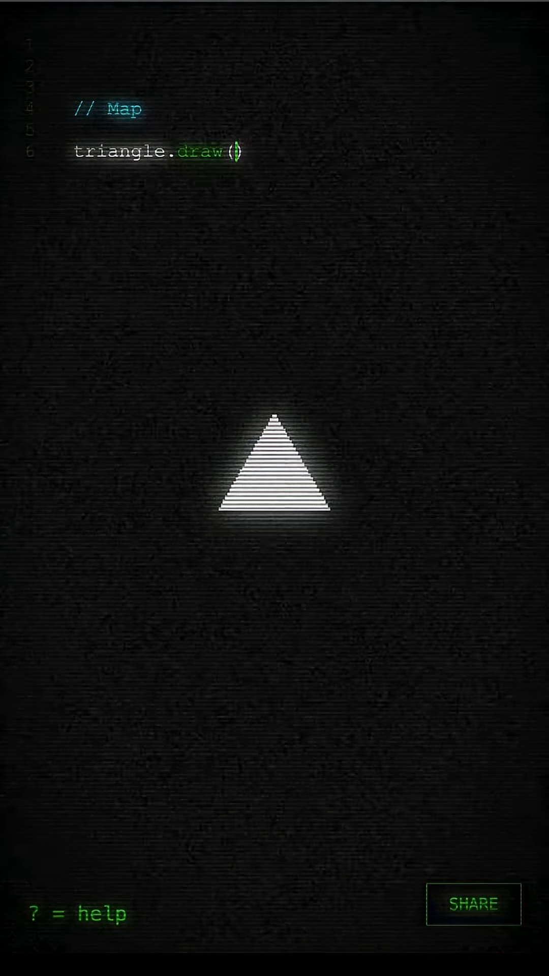
pyautogui.write('map(')
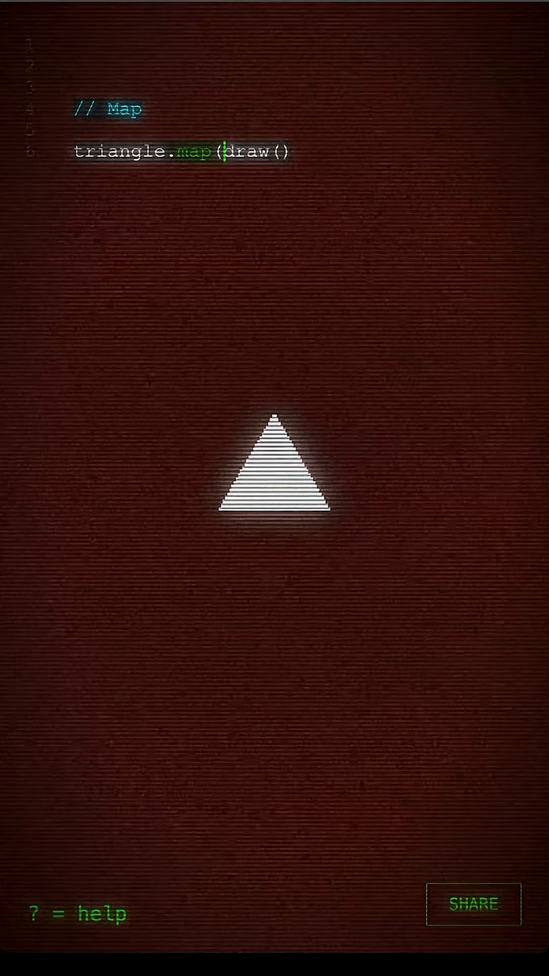
pyautogui.write('square)')
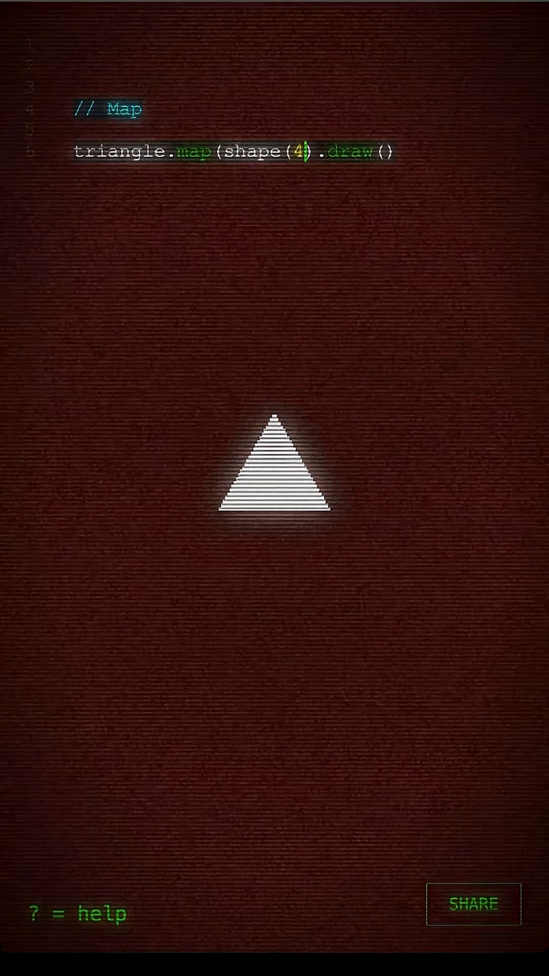
# - Map the triangle onto shape(10).scale(3), giving a ring of ten white triangles
pyautogui.press('Backspace')
pyautogui.write('7).scale(')
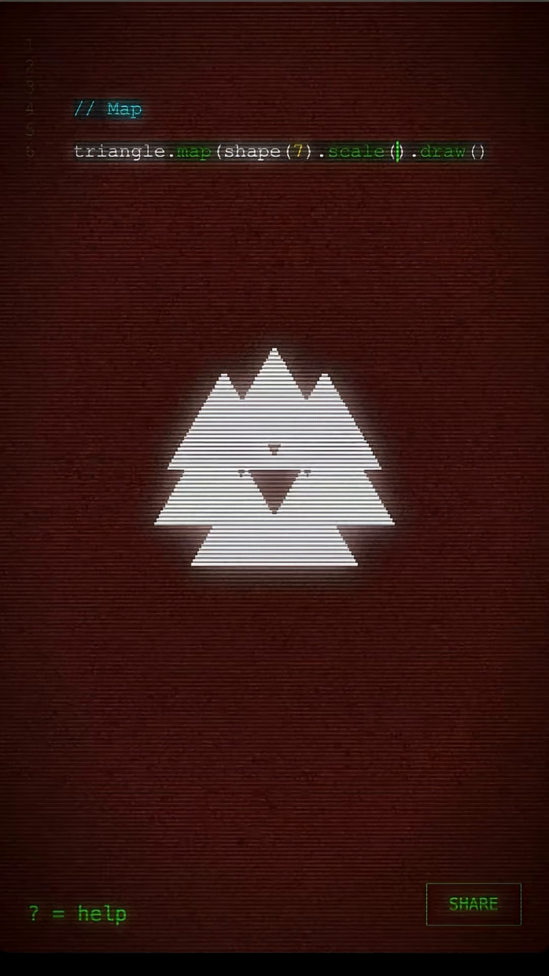
pyautogui.write('3)')
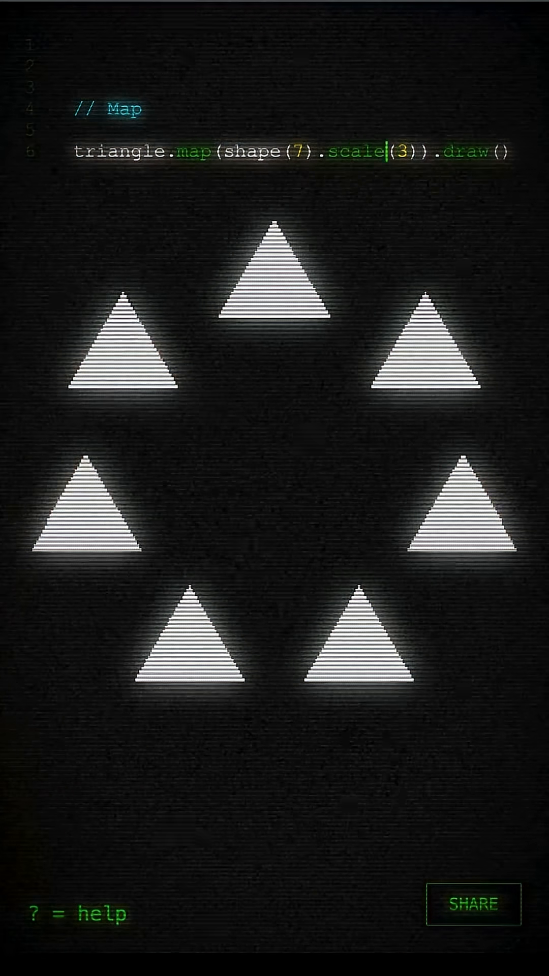
pyautogui.write('10')
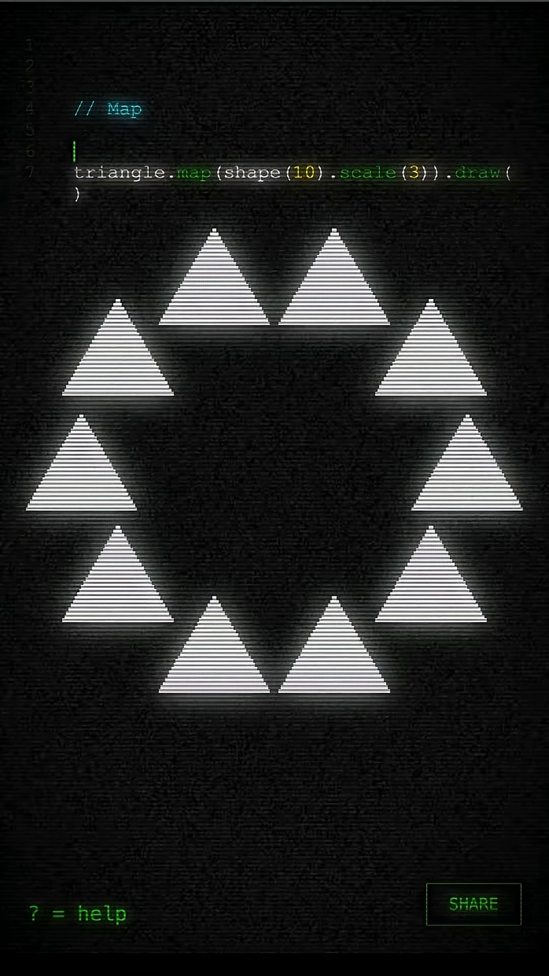
# - Store shape(10).scale(3).noise(10,0.1,time) as const pattern and map the triangle onto it with rotation 0
pyautogui.write('const pattern =')
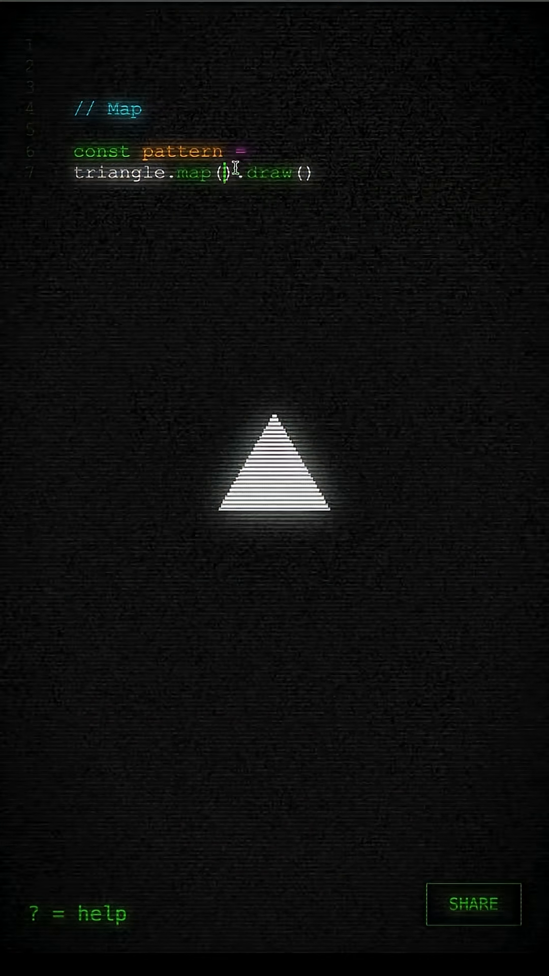
pyautogui.write('shape(10).scale(3)')
pyautogui.write('pattern')
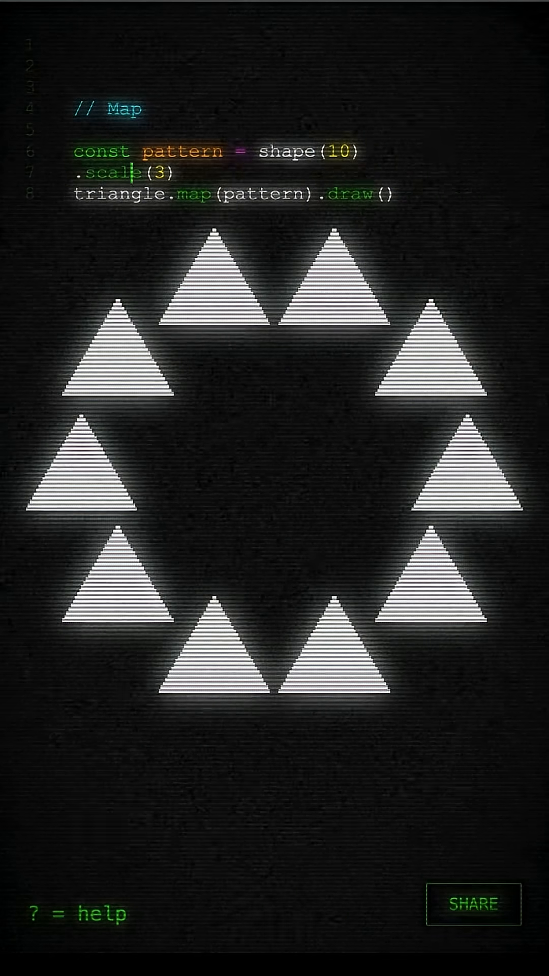
pyautogui.write('.noise')
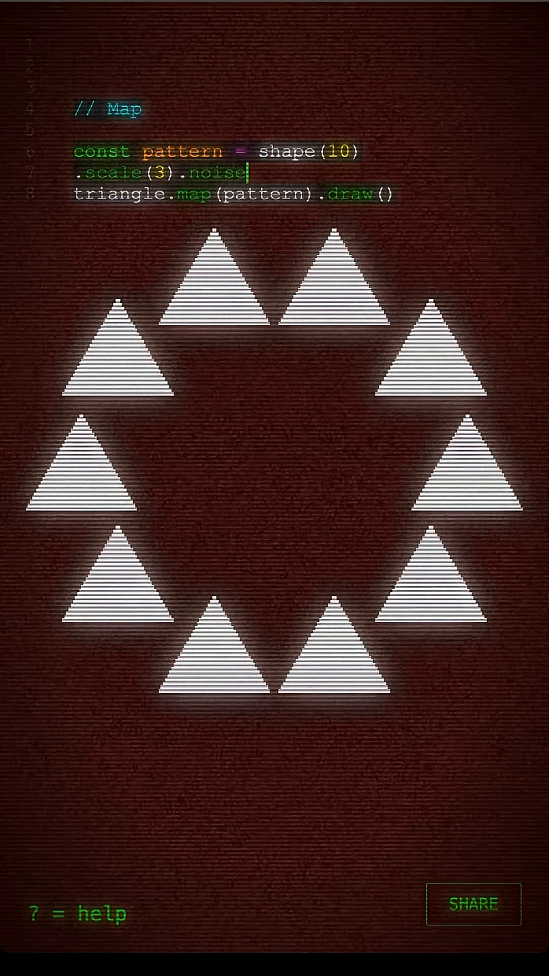
pyautogui.write('(10,1,time')
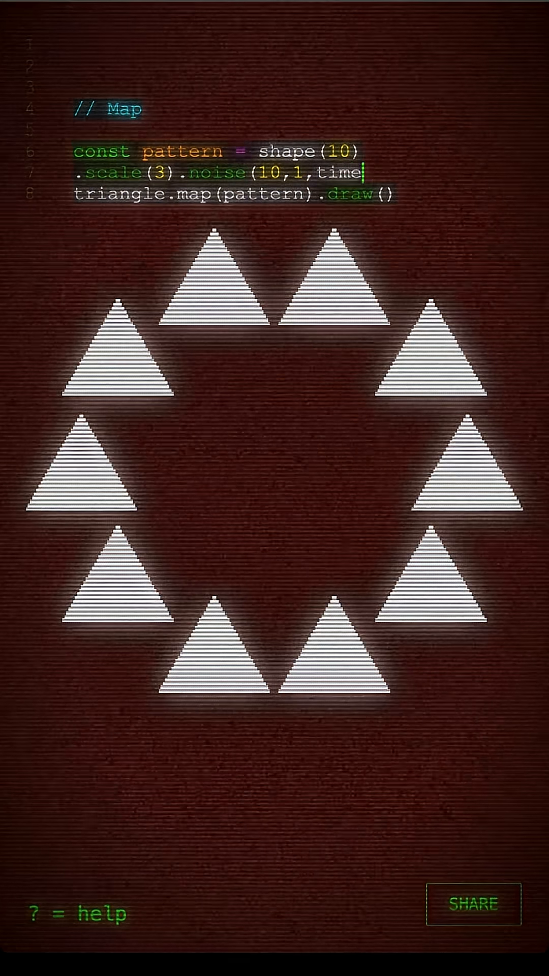
pyautogui.write('0.1')
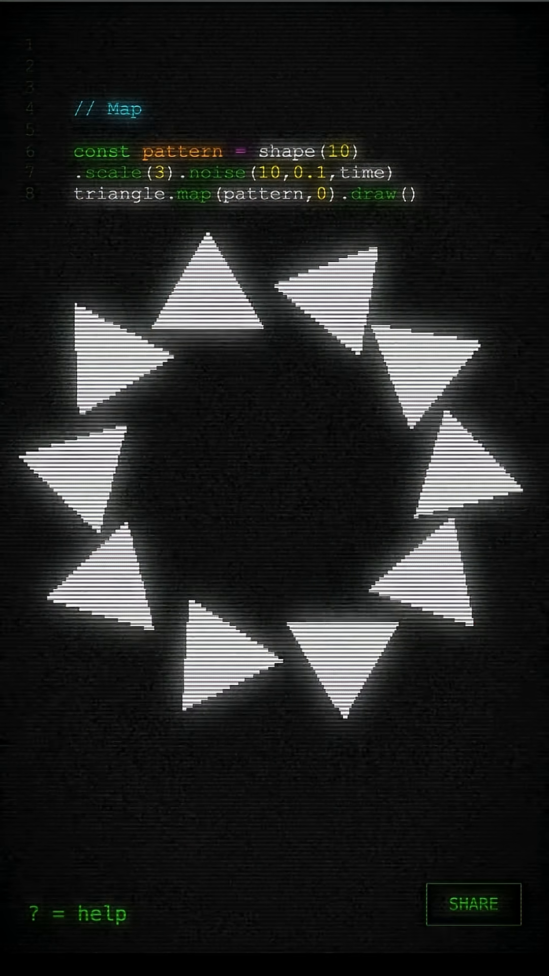
# - Raise the map rotation argument through 1, 40, 80 to 100 so the triangles point outward
pyautogui.write('1')
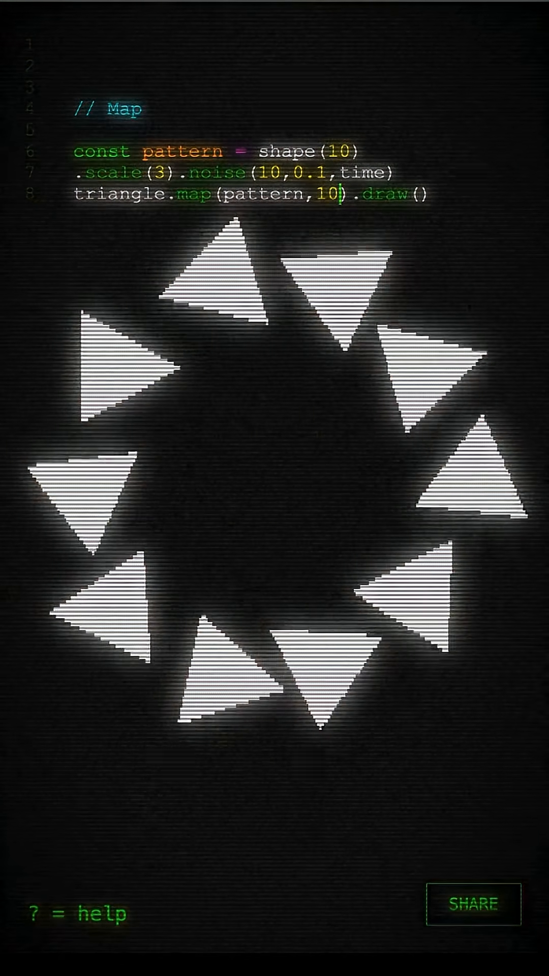
pyautogui.write('40')
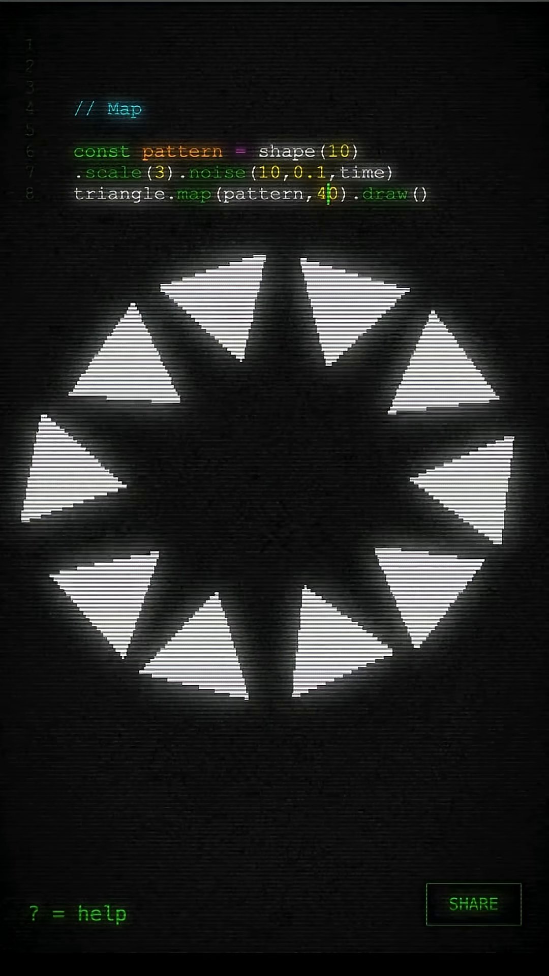
pyautogui.write('80')
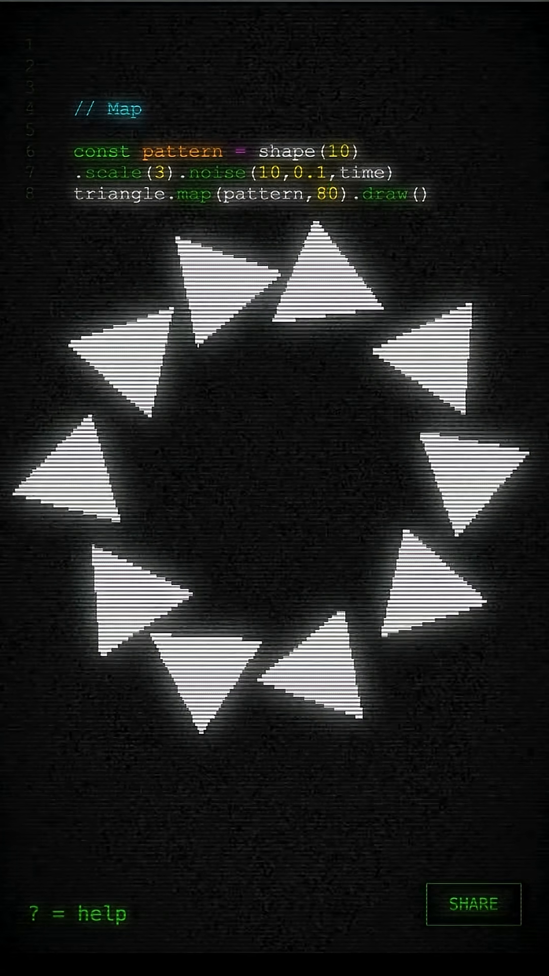
pyautogui.write('100')
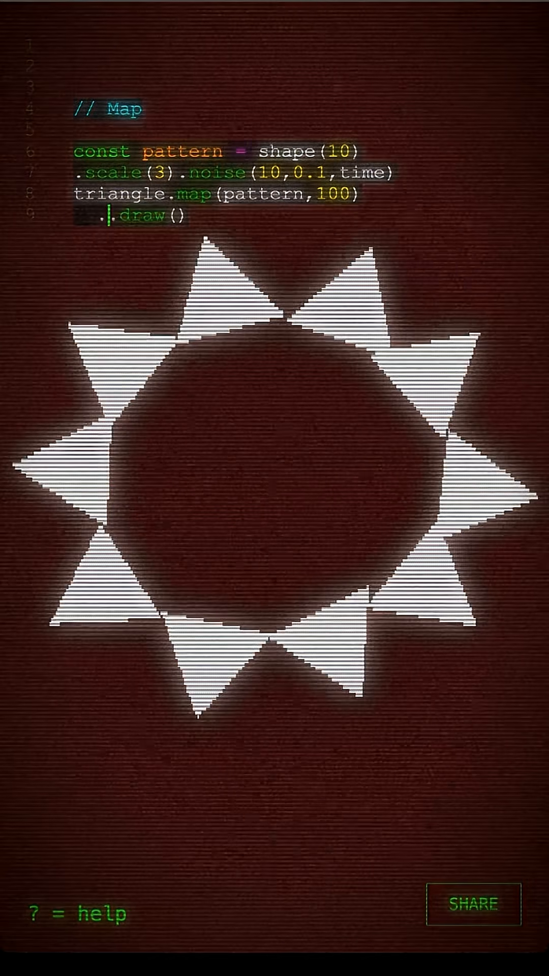
# - Add .colour('yellow') before .draw() to turn the wobbly ring yellow
pyautogui.write("colour('")
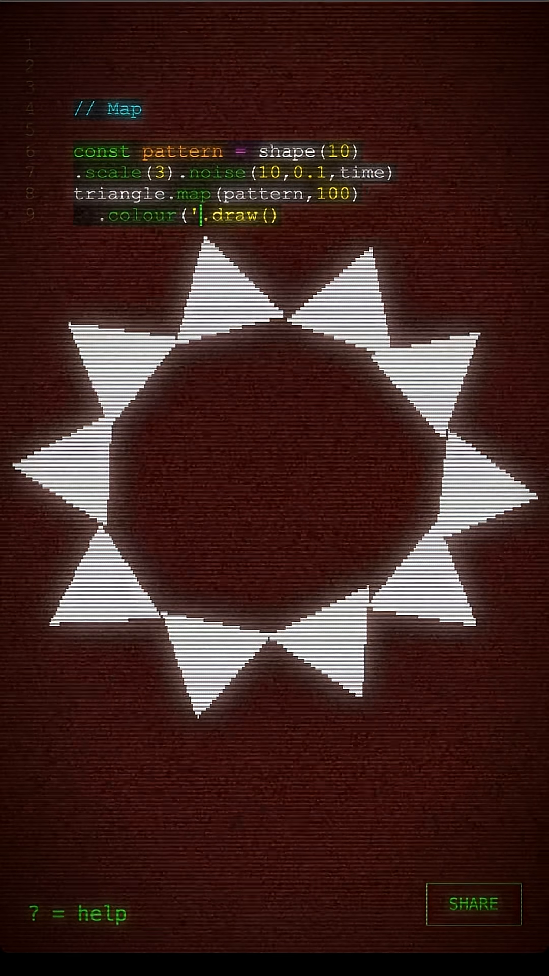
pyautogui.write('yel')
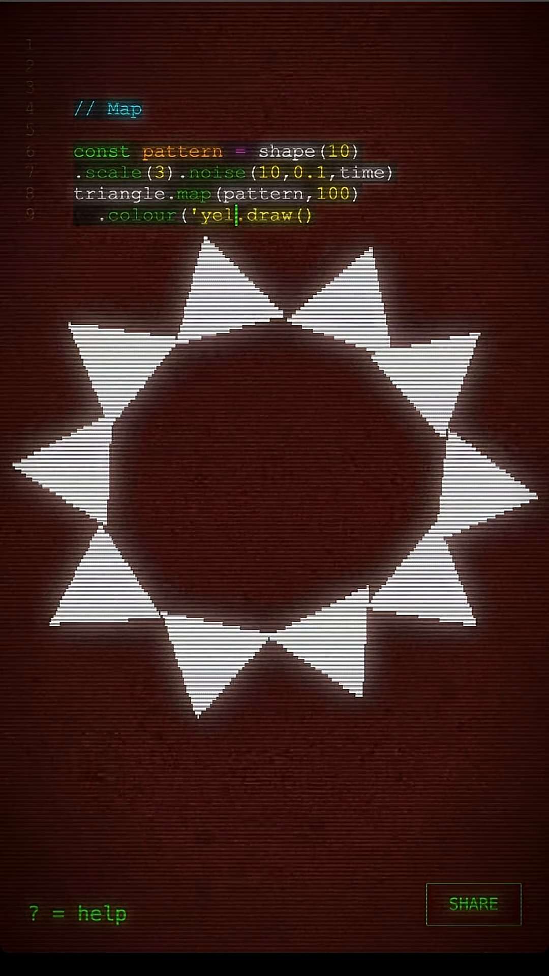
pyautogui.write("low')")
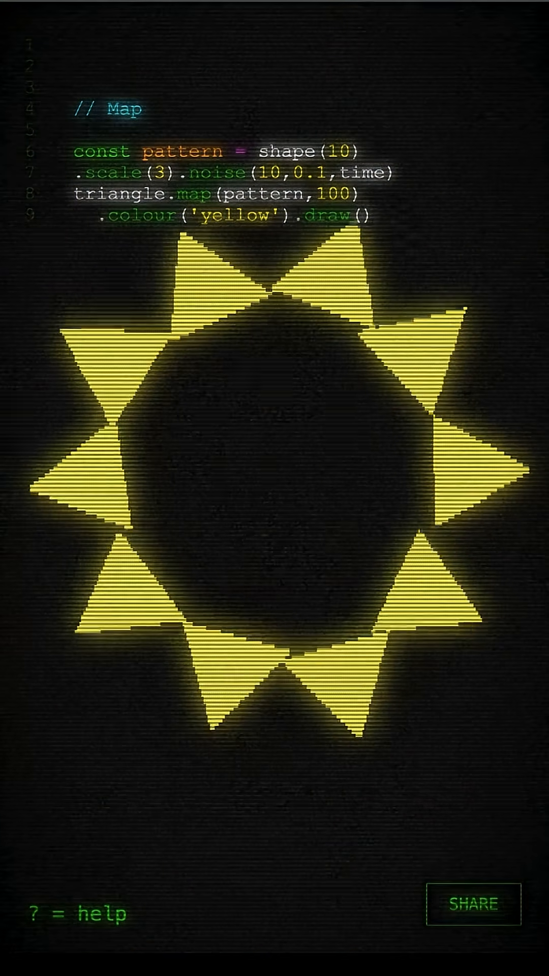